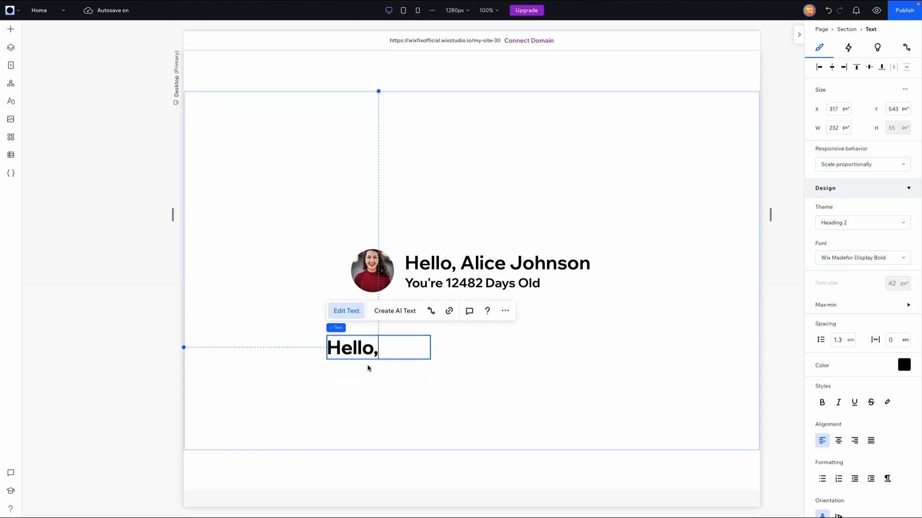
# - Set the Hello, text to Hug and drag two copies of it into a row
pyautogui.click(861, 164)
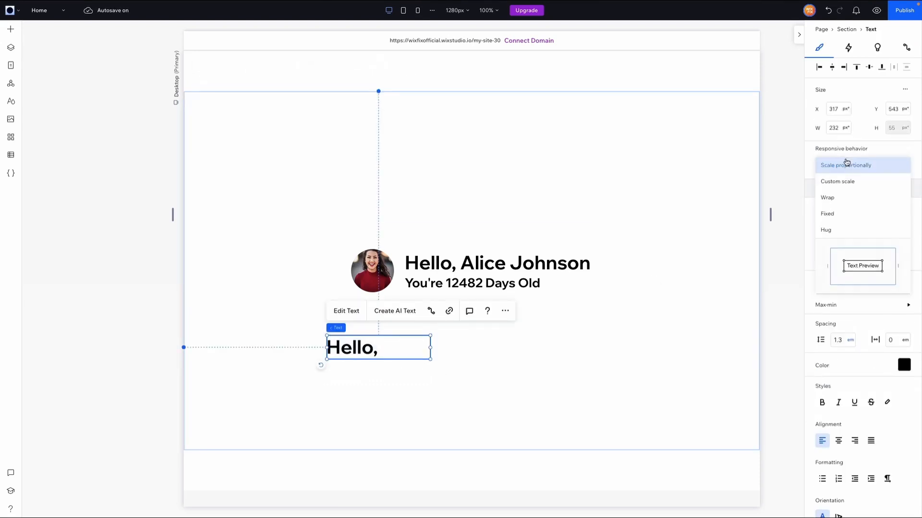
pyautogui.click(825, 230)
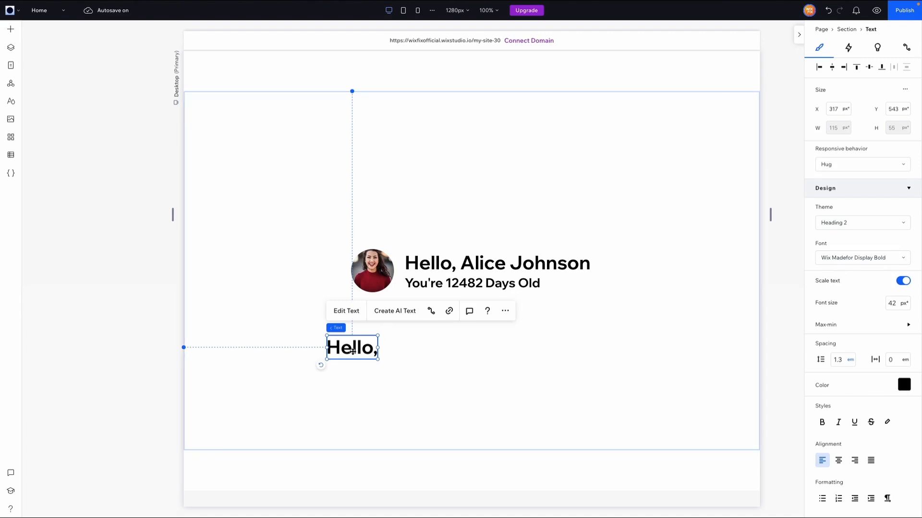
pyautogui.moveTo(351, 347); pyautogui.dragTo(404, 353)
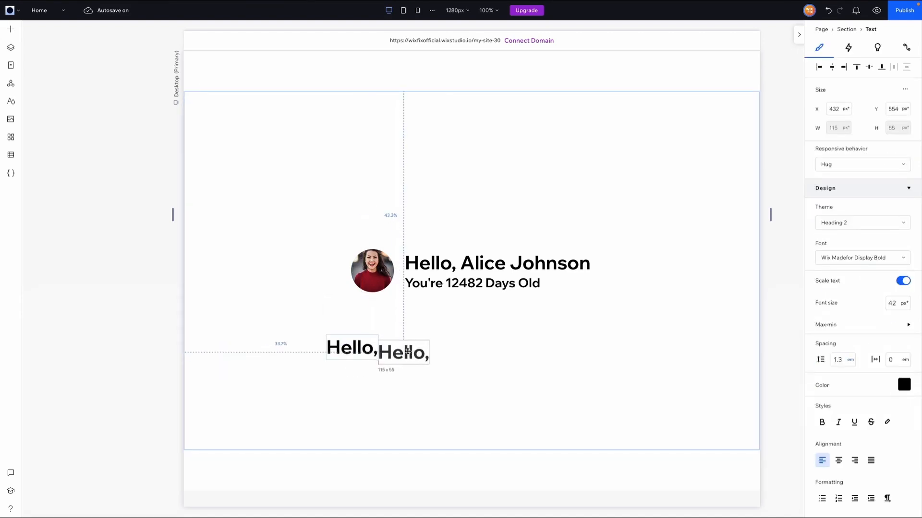
pyautogui.moveTo(403, 351); pyautogui.dragTo(461, 347)
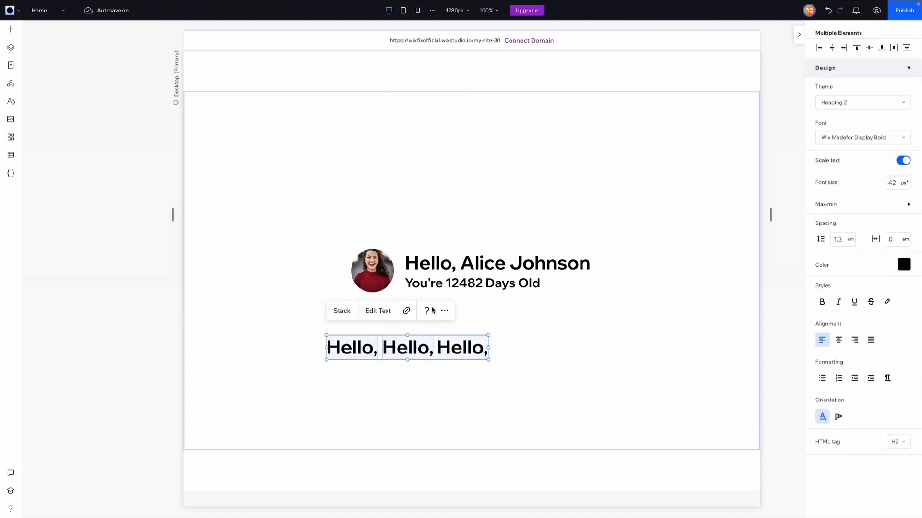
# - Stack the three Hello, texts and try linking the middle one to Name
pyautogui.click(408, 346)
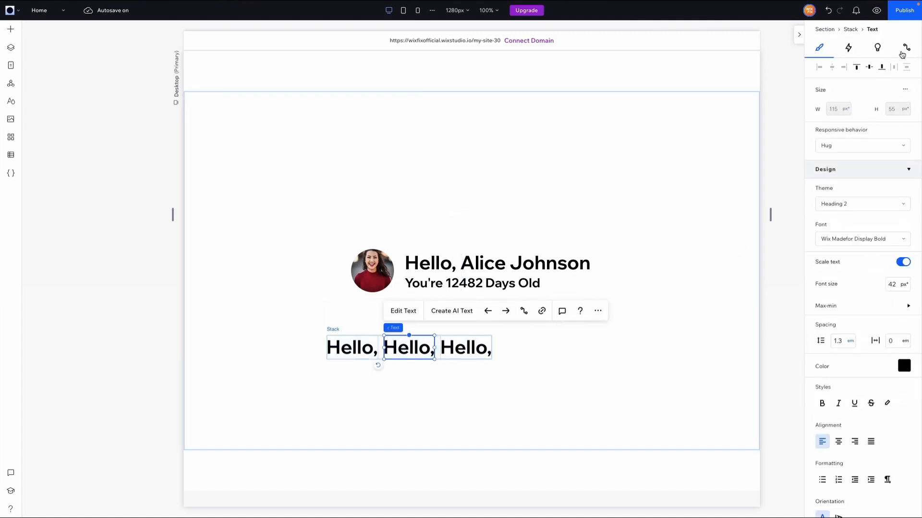
pyautogui.click(906, 47)
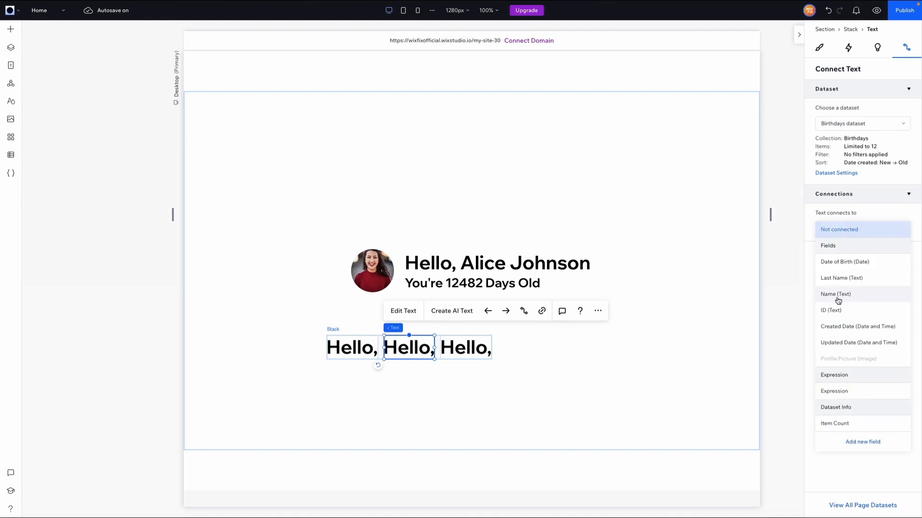
pyautogui.click(464, 348)
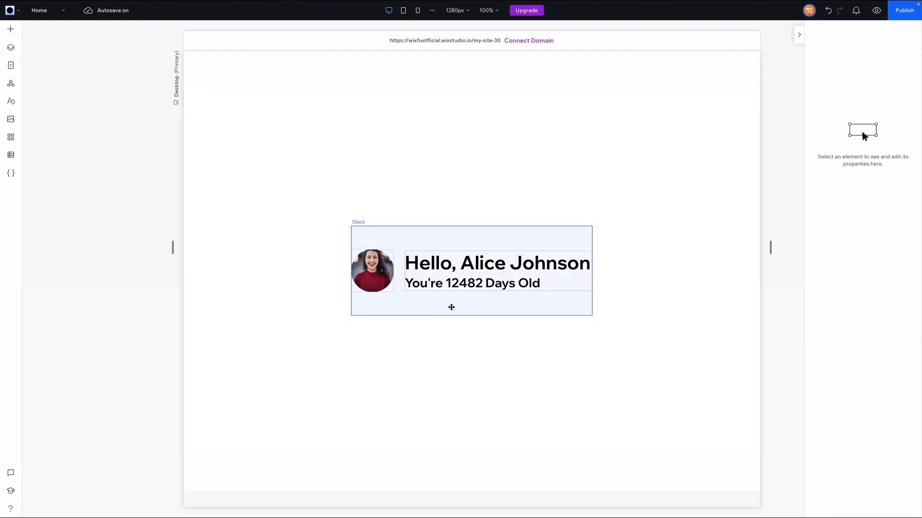
# - Select the photo-greeting group and open the Birthdays collection's items in the CMS
pyautogui.click(471, 270)
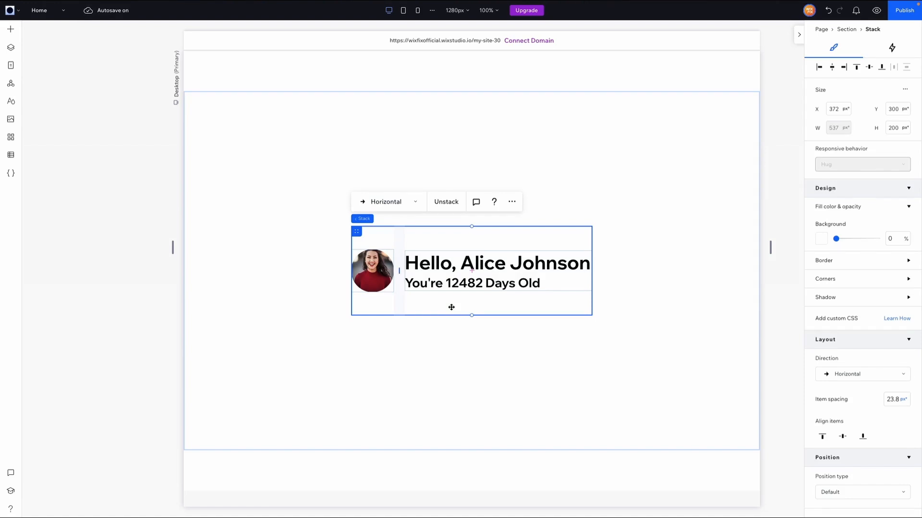
pyautogui.moveTo(10, 157)
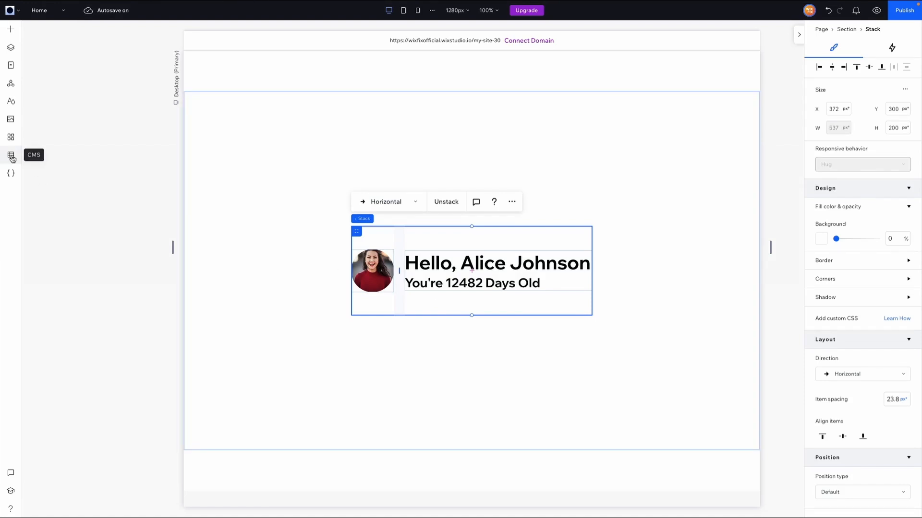
pyautogui.click(11, 158)
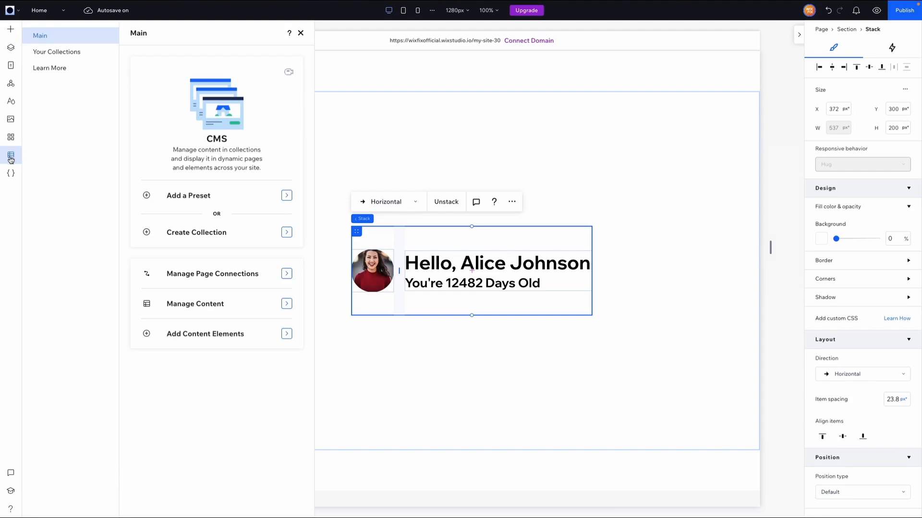
pyautogui.click(57, 52)
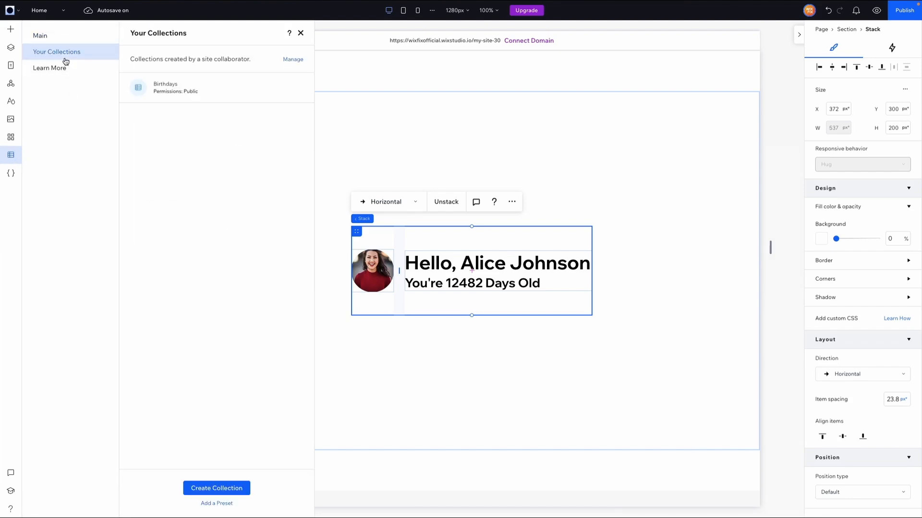
pyautogui.click(165, 87)
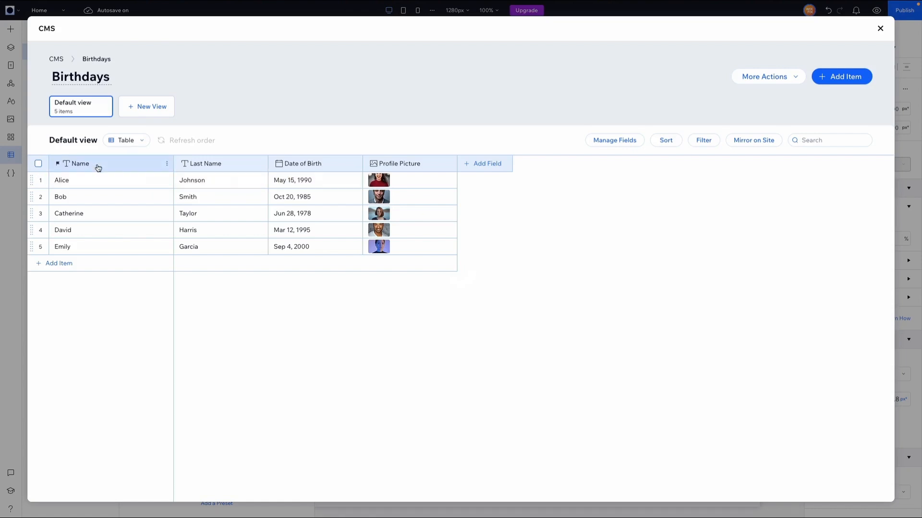
pyautogui.moveTo(234, 256)
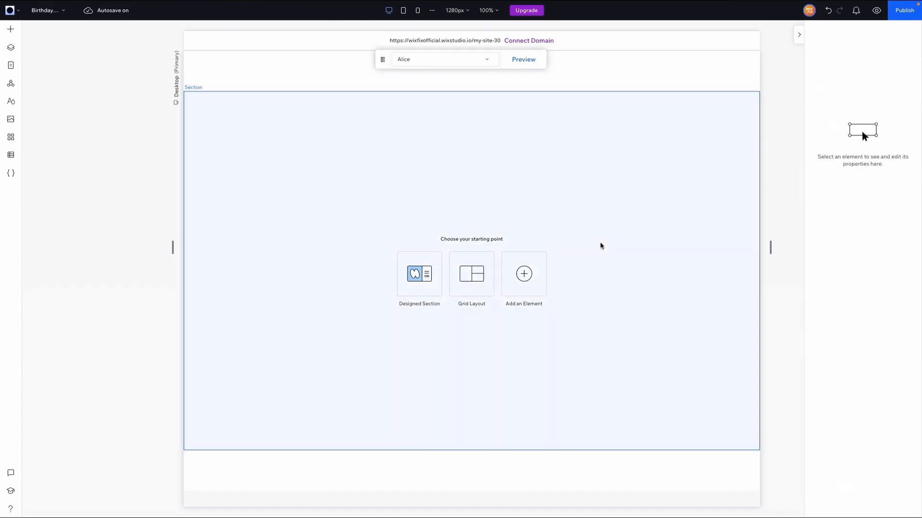
# - Place the greeting layout on the empty item page, then select the heading and photo
pyautogui.click(419, 274)
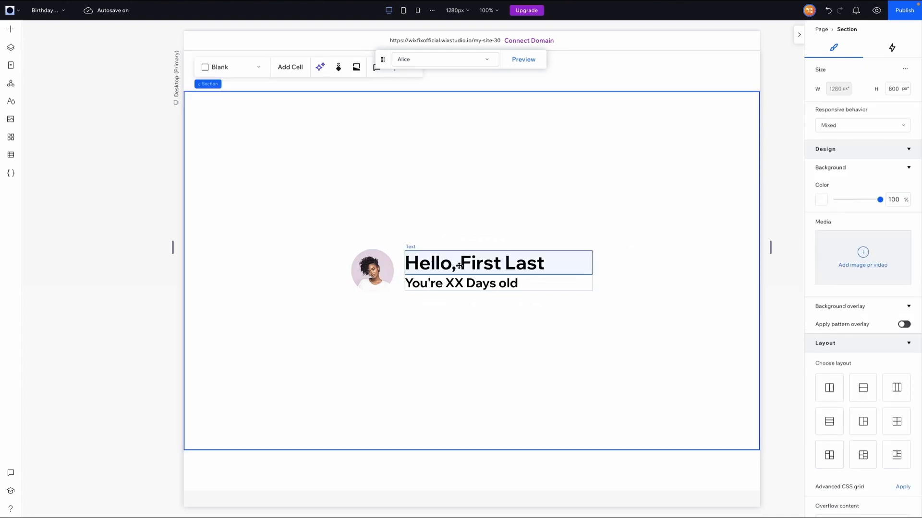
pyautogui.click(474, 263)
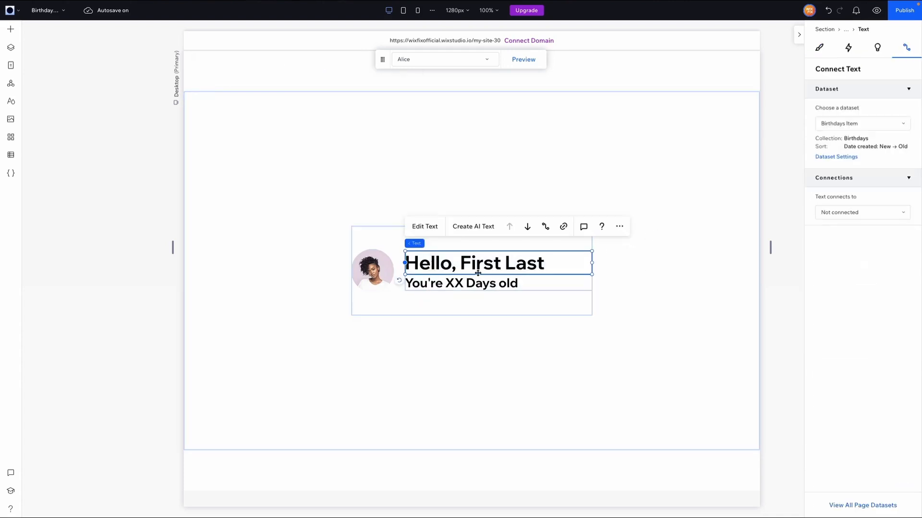
pyautogui.click(372, 270)
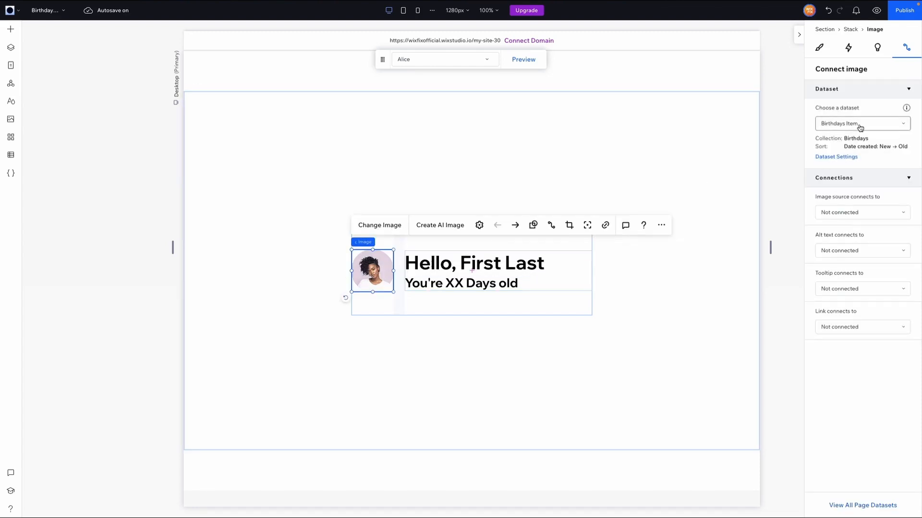
pyautogui.click(862, 212)
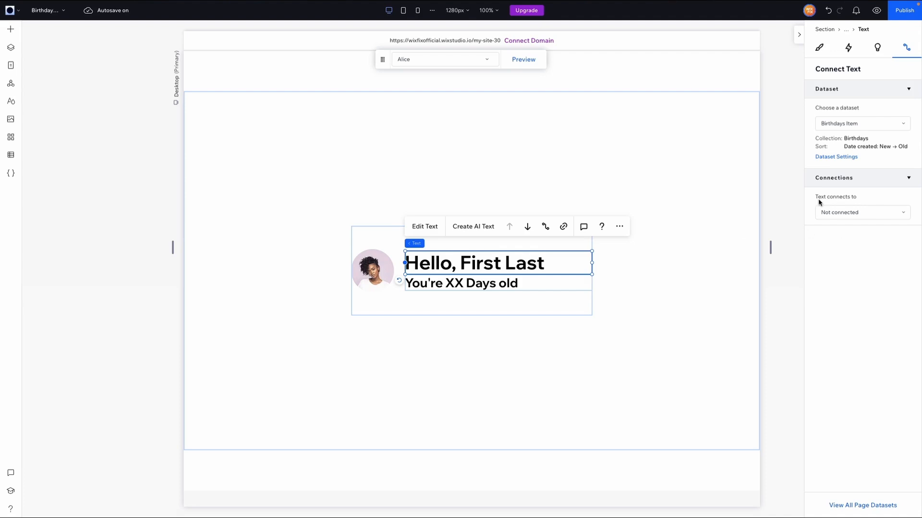
pyautogui.moveTo(818, 203)
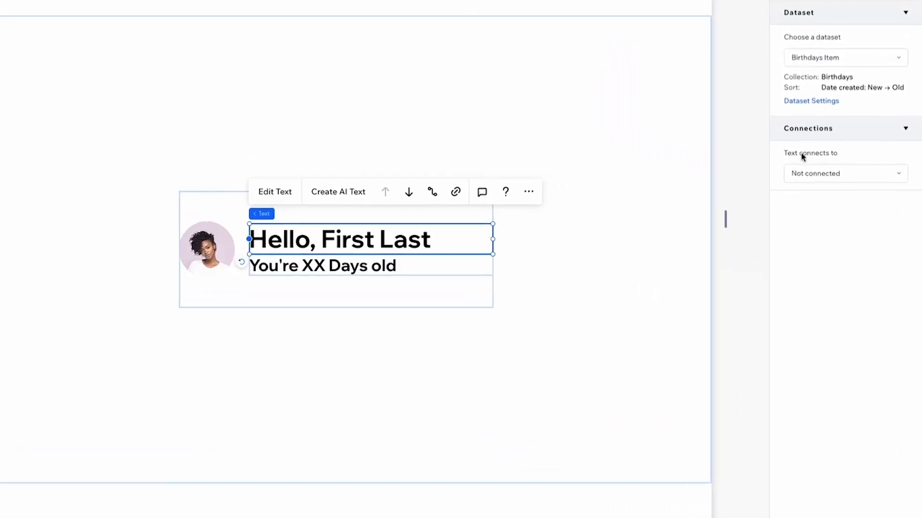
# - Connect the heading text to an Expression and type CONCAT("Hello,", name,
pyautogui.click(844, 173)
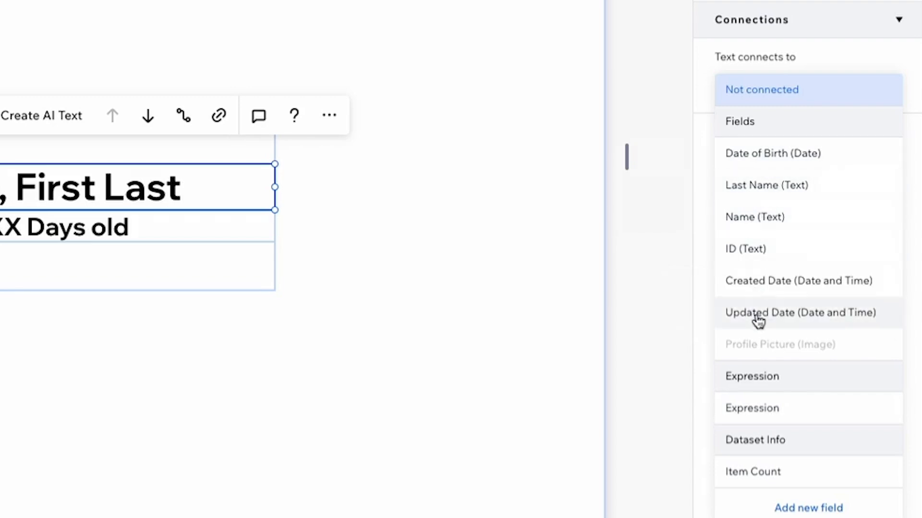
pyautogui.moveTo(755, 414)
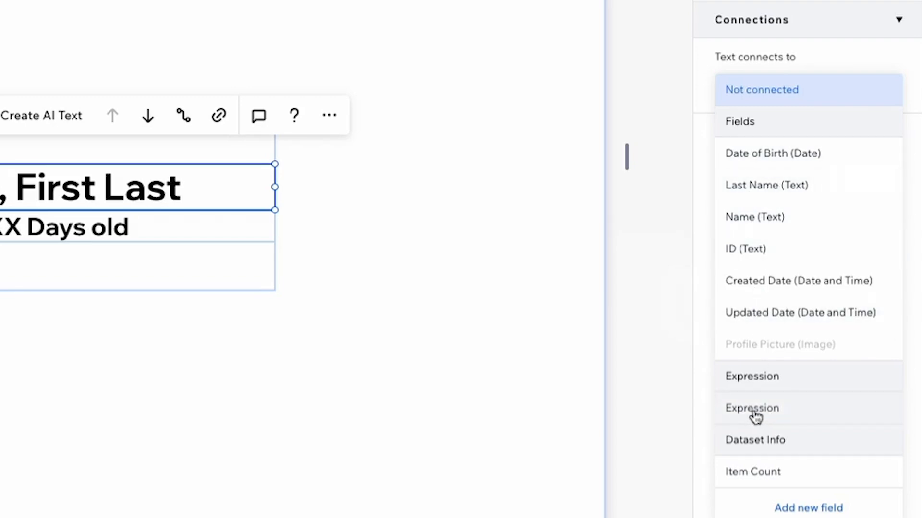
pyautogui.click(751, 408)
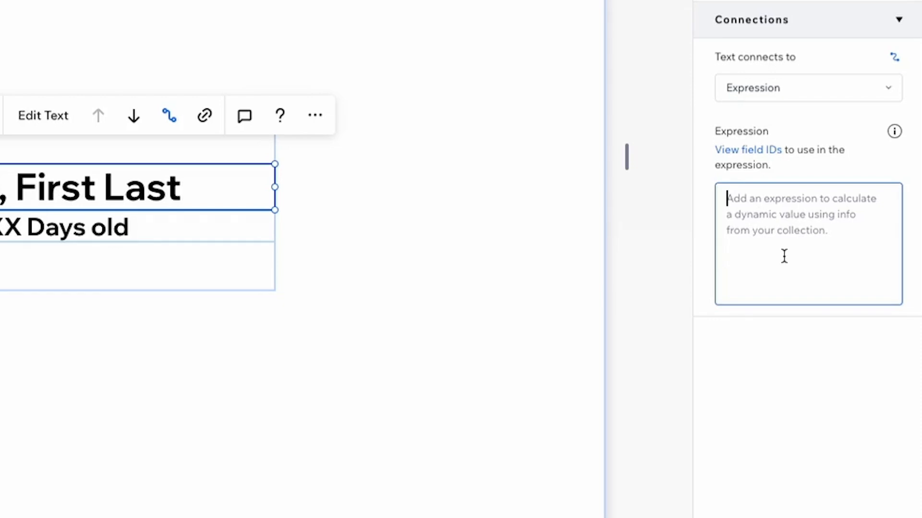
pyautogui.write('c')
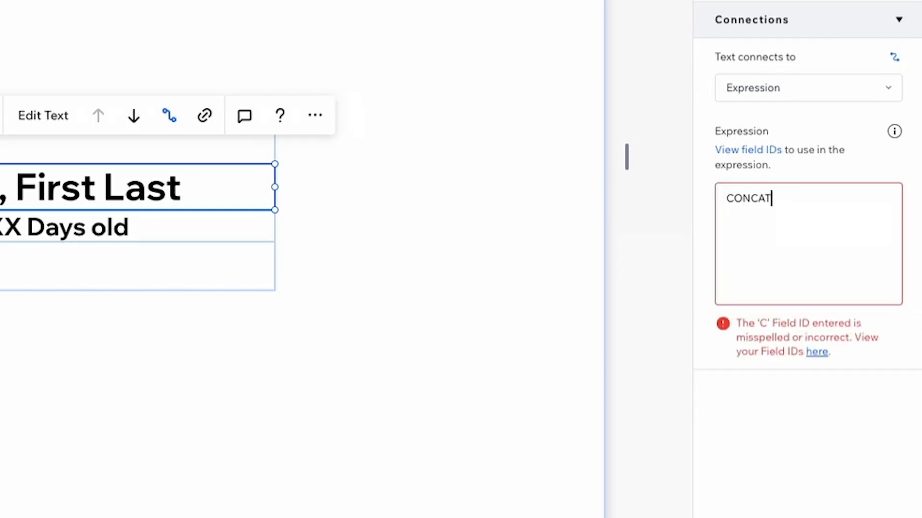
pyautogui.write('CONCAT')
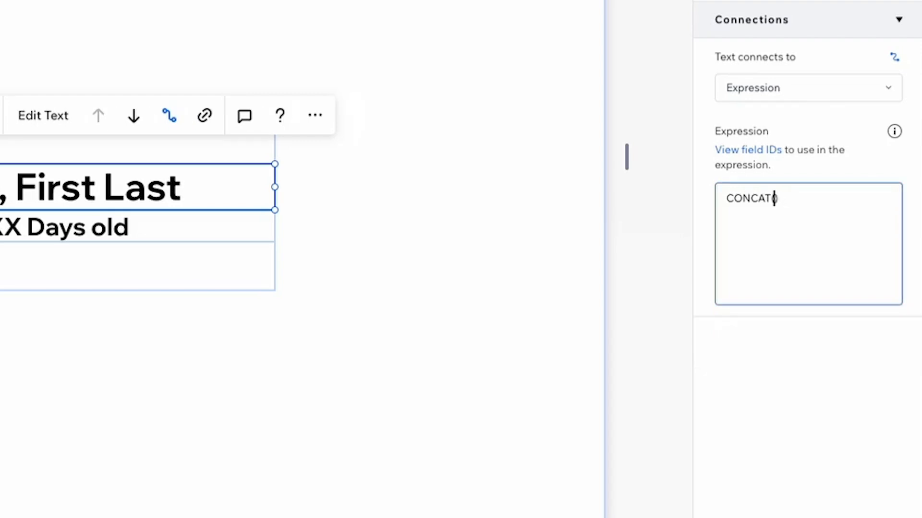
pyautogui.write('("")')
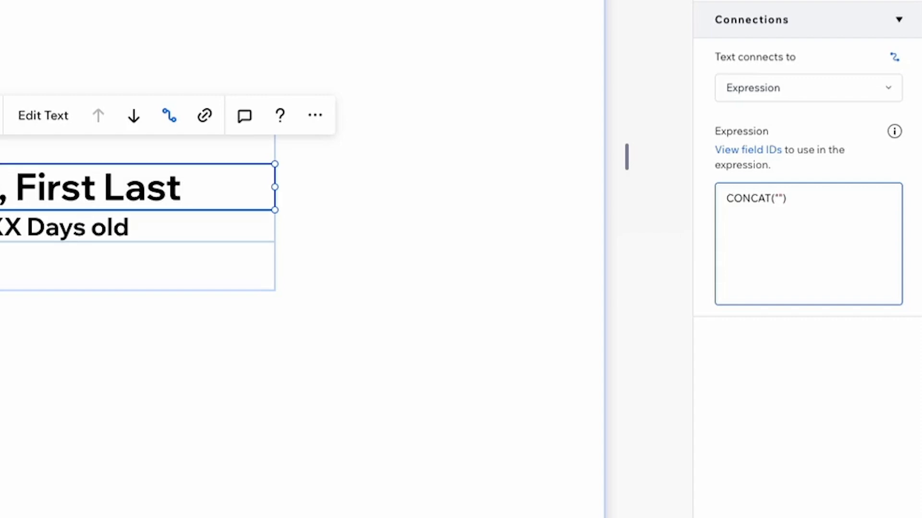
pyautogui.write('Hello,')
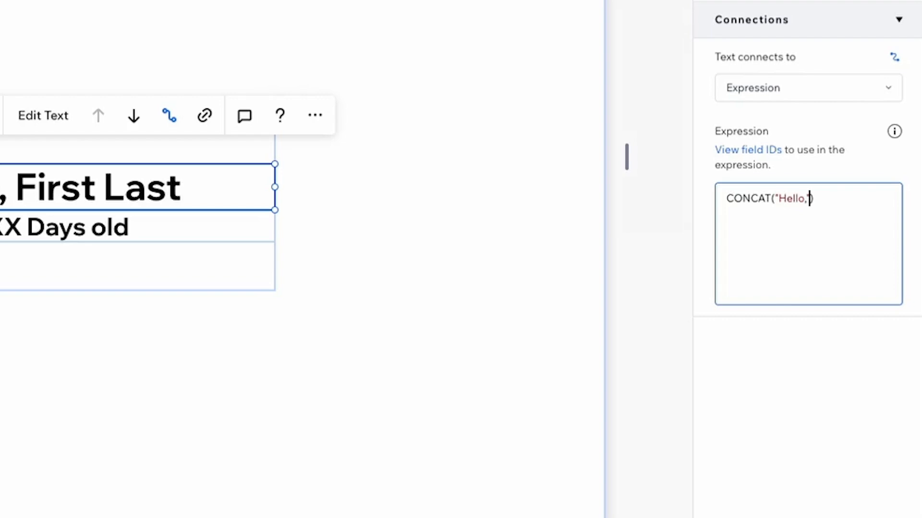
pyautogui.write('"')
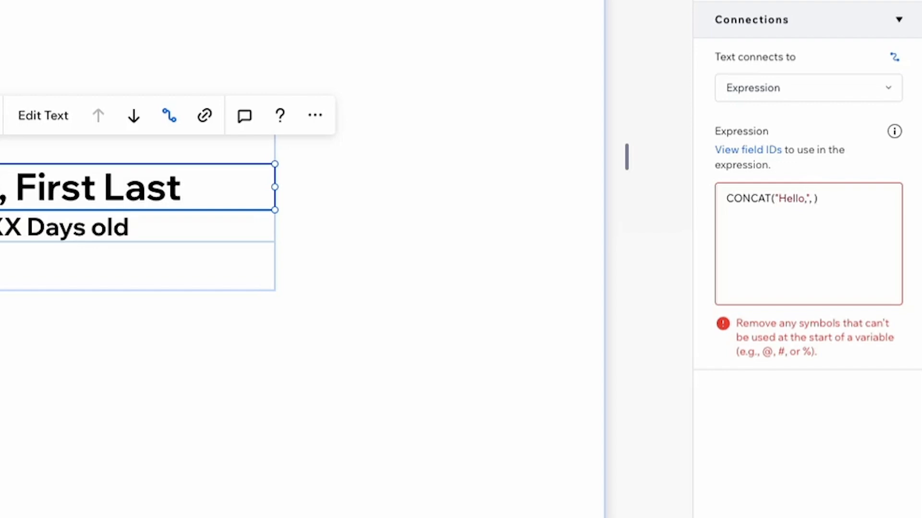
pyautogui.write('name')
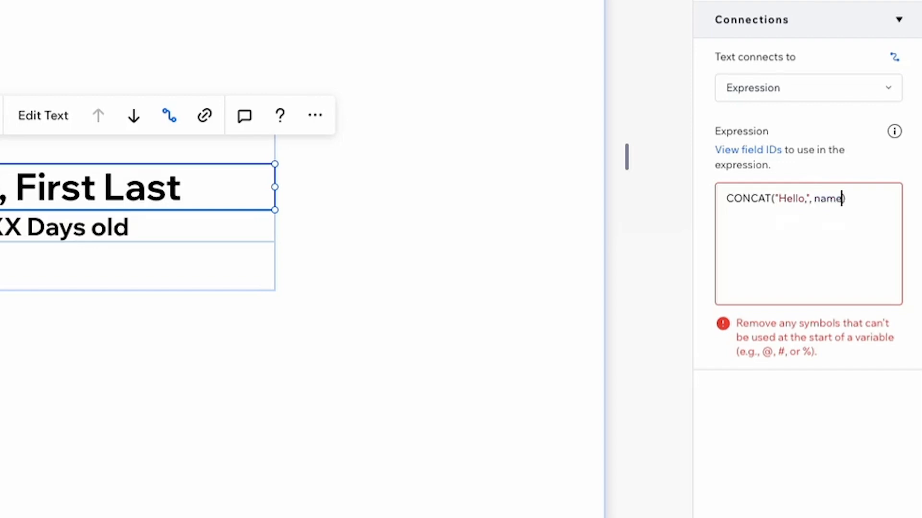
pyautogui.write(',')
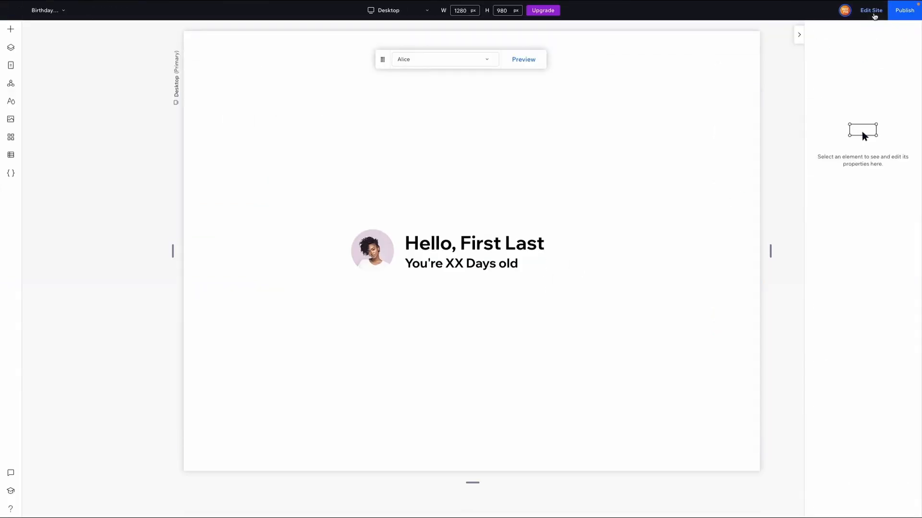
# - Leave the preview and return to editing the site
pyautogui.click(523, 59)
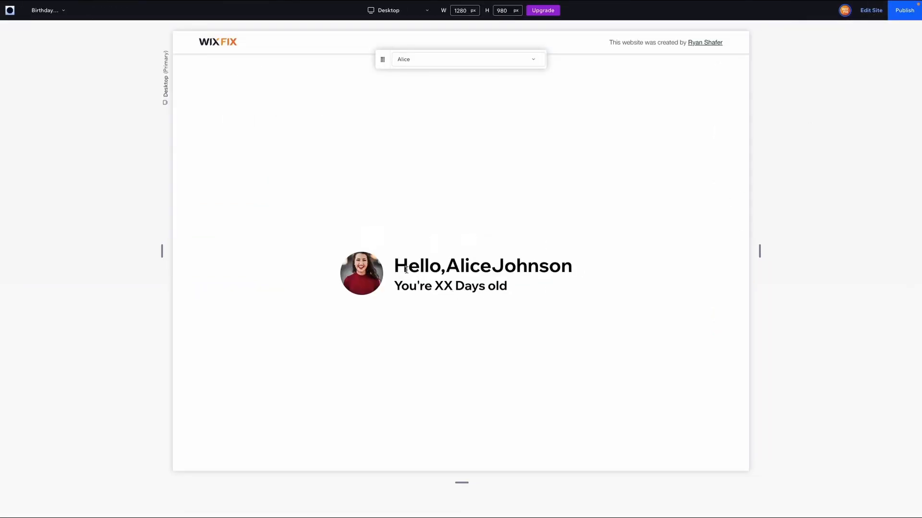
pyautogui.moveTo(444, 270)
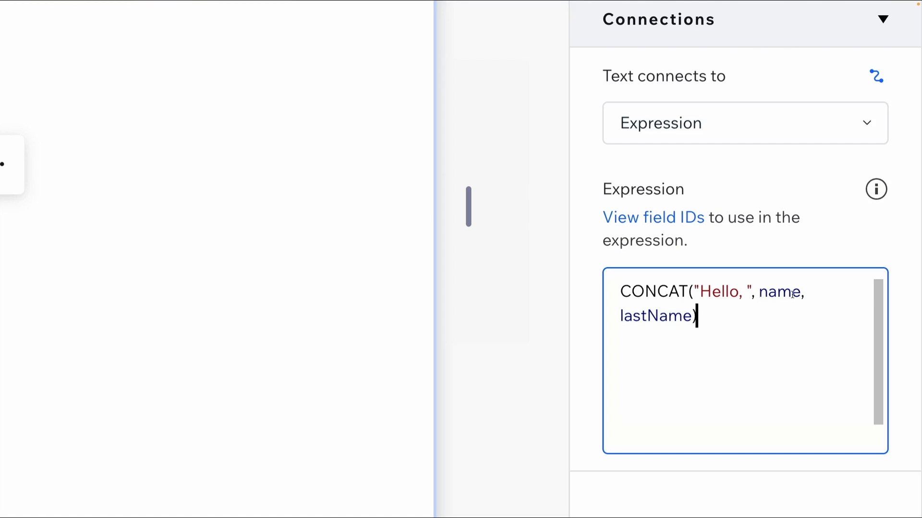
# - Insert a space argument after name in the greeting expression and close the Birthdays collection
pyautogui.click(814, 293)
pyautogui.write('" ", ')
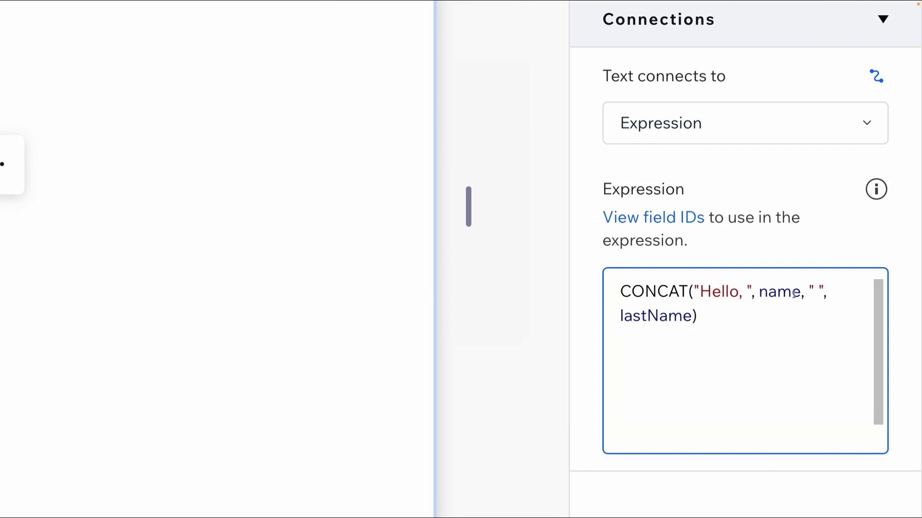
pyautogui.moveTo(736, 316)
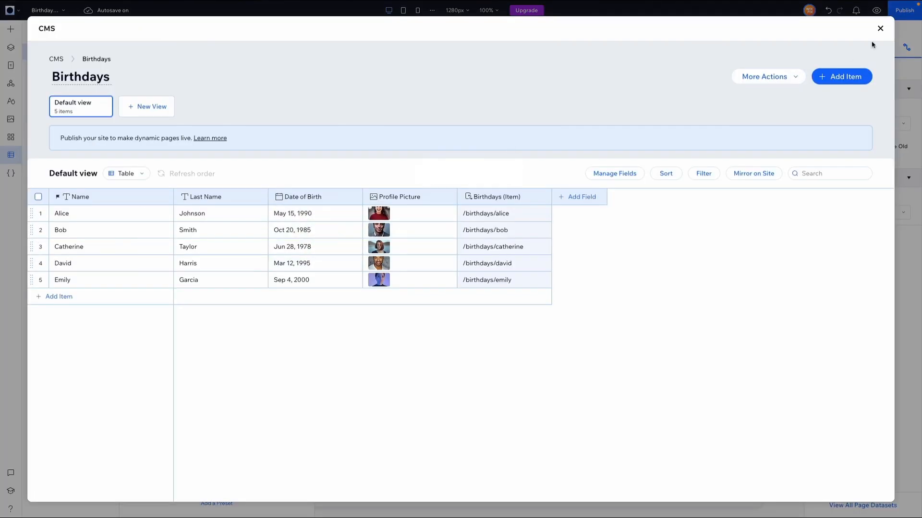
pyautogui.click(880, 28)
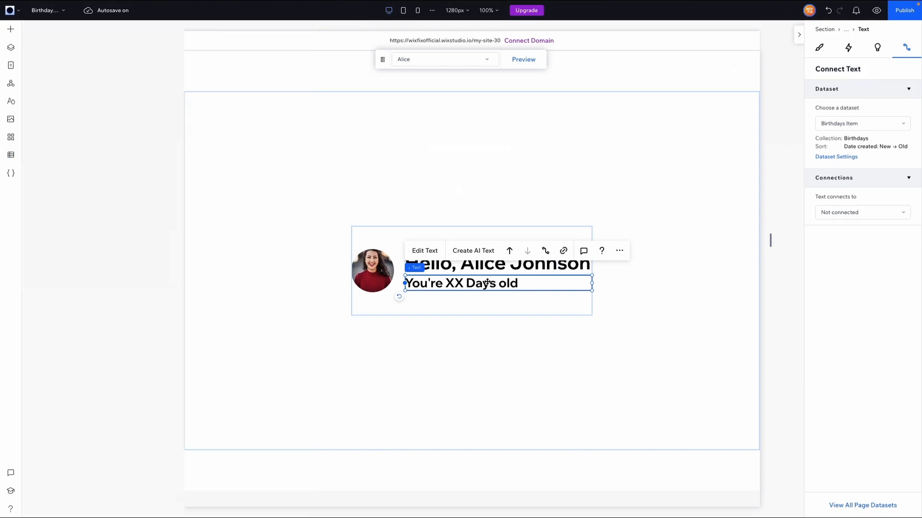
# - Select the days-old line and enter the expression CONCAT("You're ", , " Days Old")
pyautogui.click(860, 212)
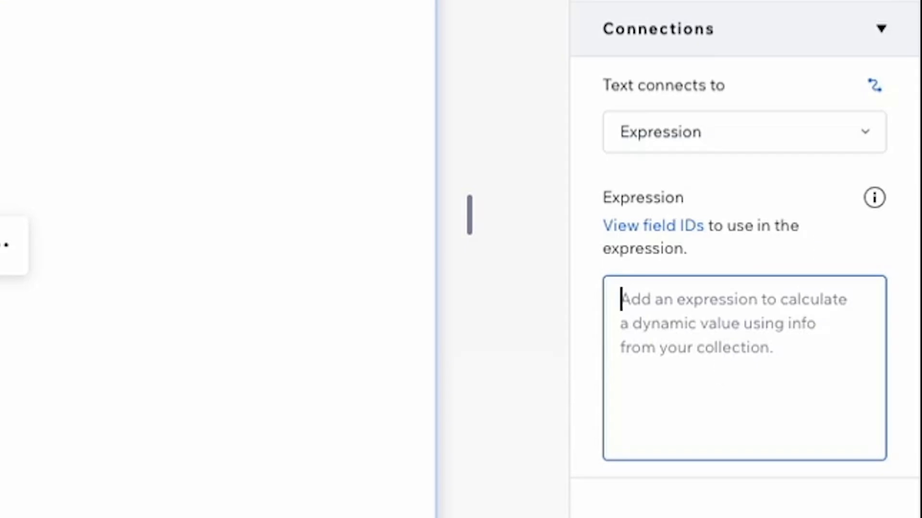
pyautogui.write('CONCAT()')
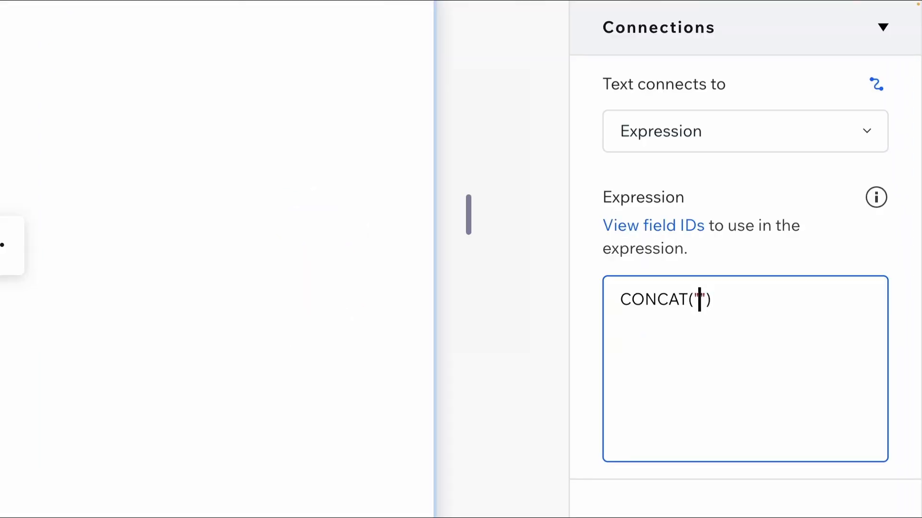
pyautogui.write("You're")
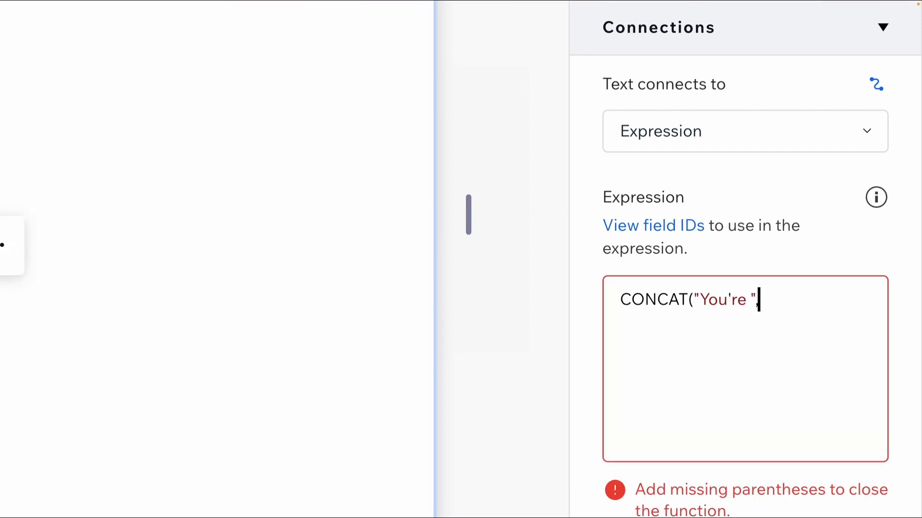
pyautogui.write(',')
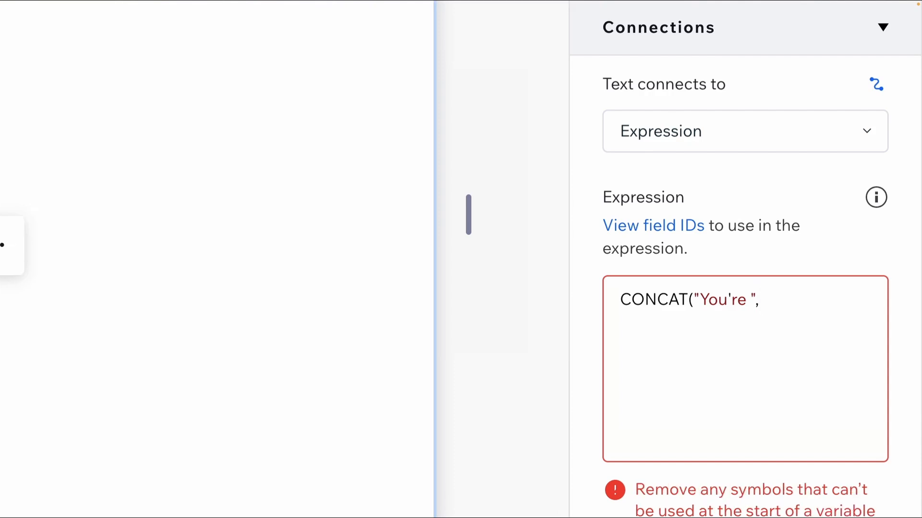
pyautogui.write(', "')
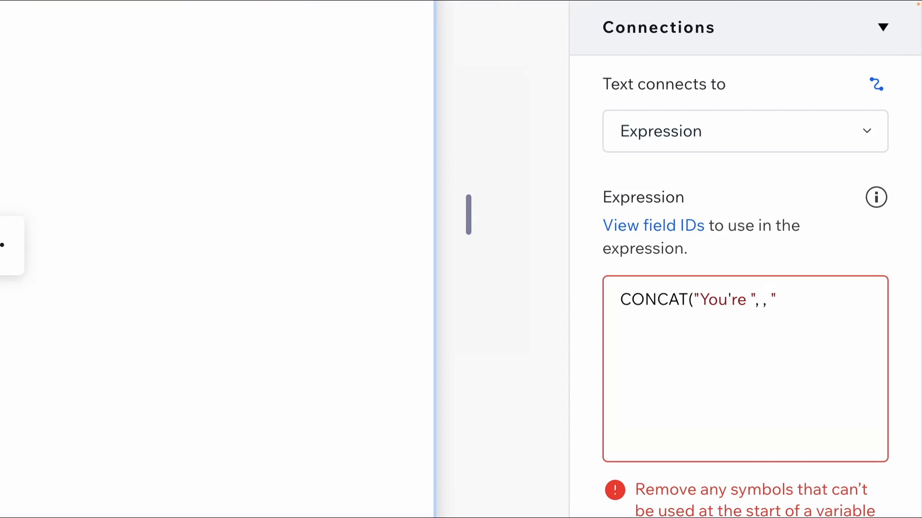
pyautogui.click(781, 299)
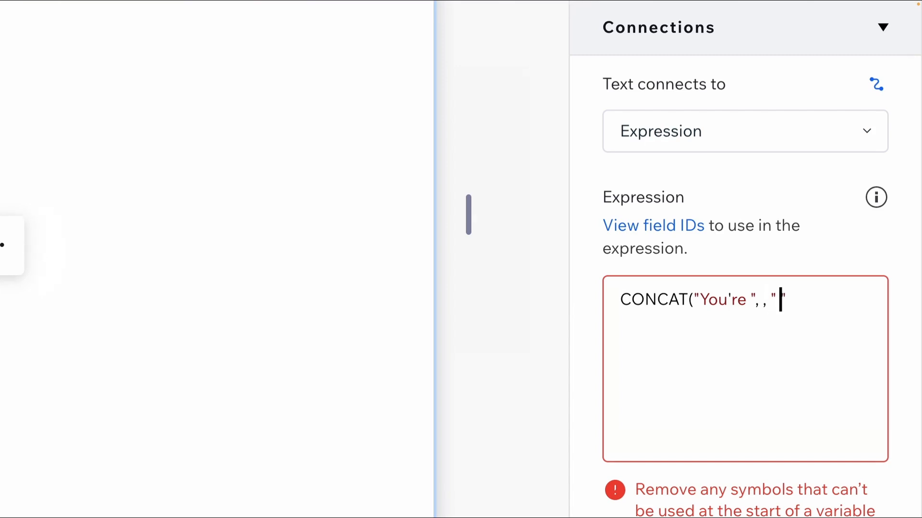
pyautogui.write('Days O')
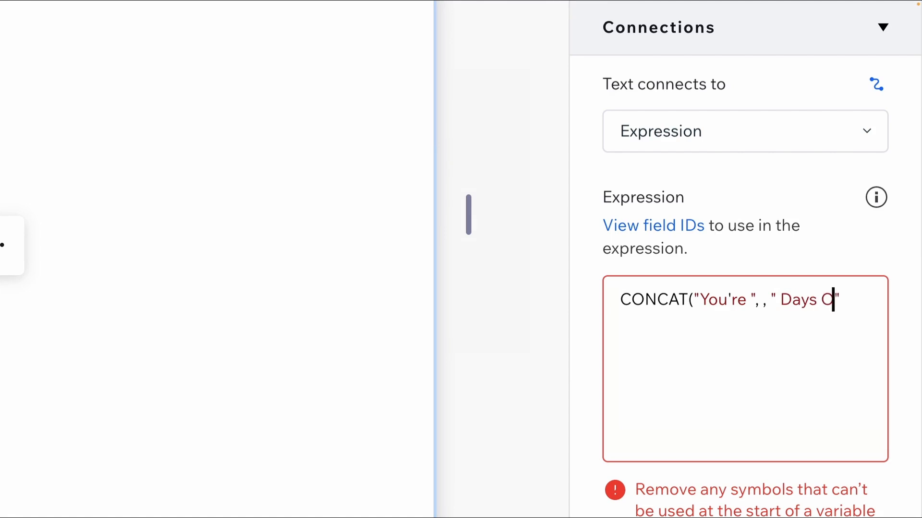
pyautogui.write('ld')
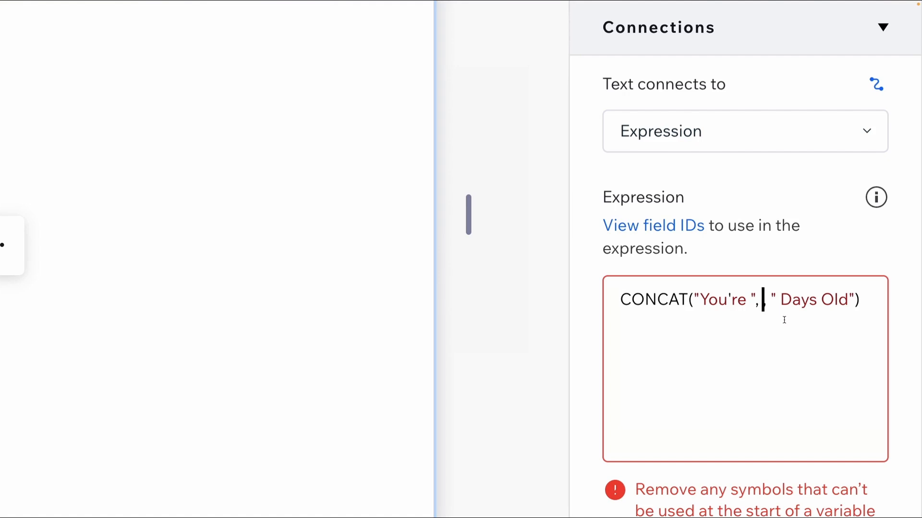
# - Fill the expression's blank slot with DAYS(TODAY(), as the start of the day count
pyautogui.write(',')
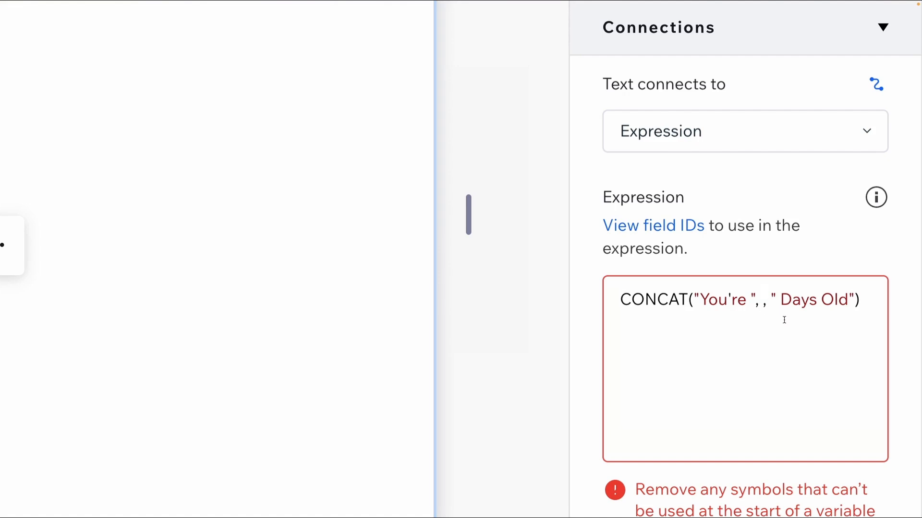
pyautogui.moveTo(817, 268)
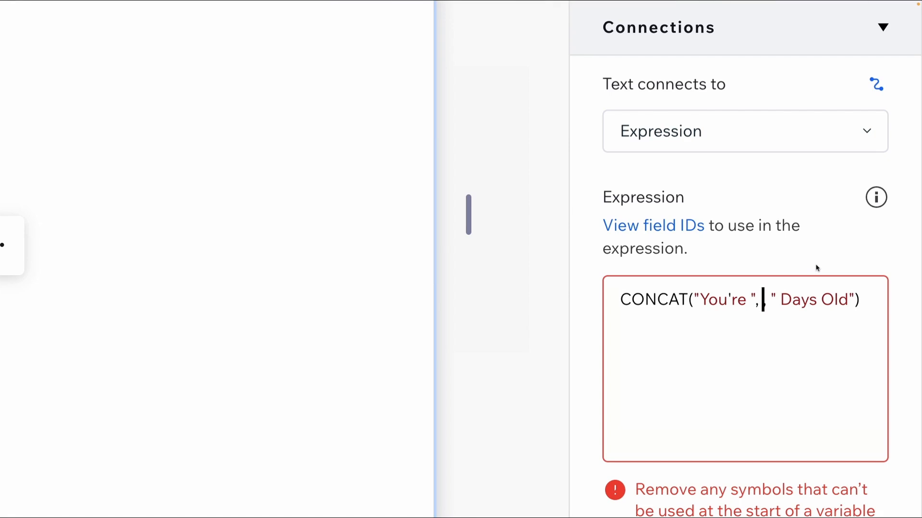
pyautogui.write('DAYS(),')
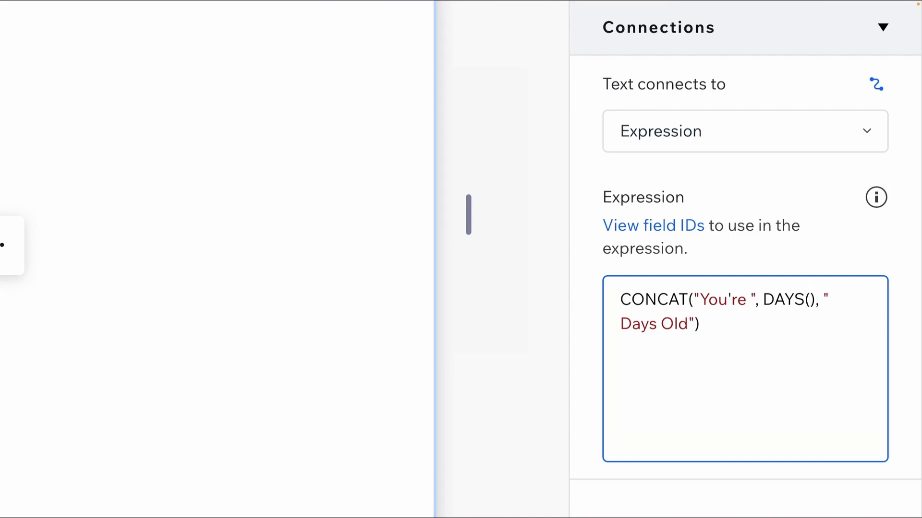
pyautogui.write('TODAY')
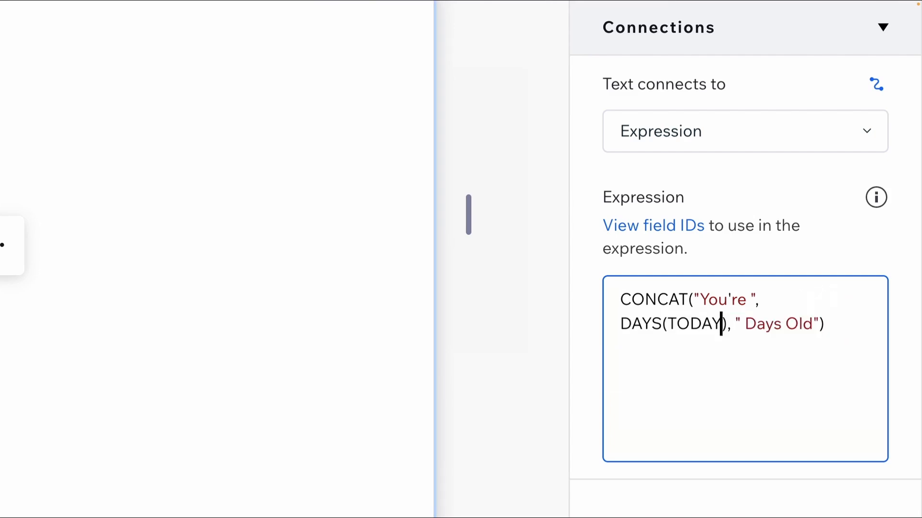
pyautogui.write('()')
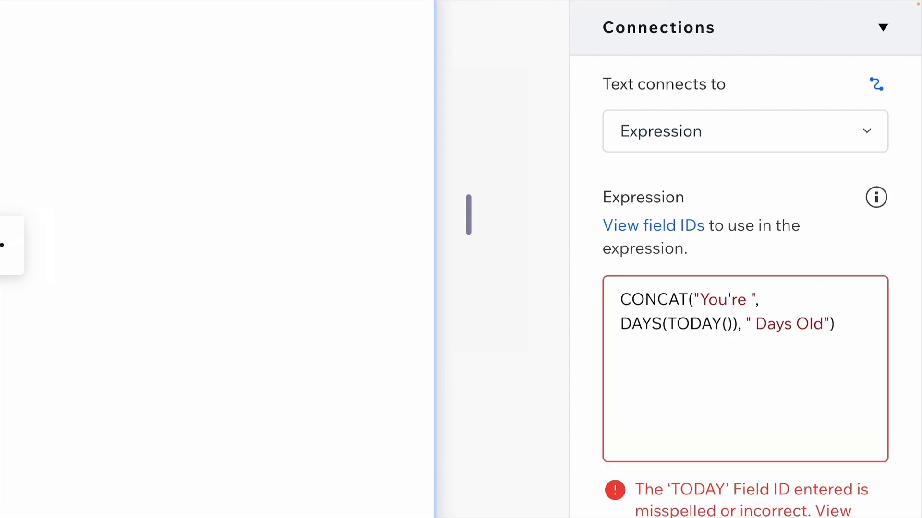
pyautogui.write(',')
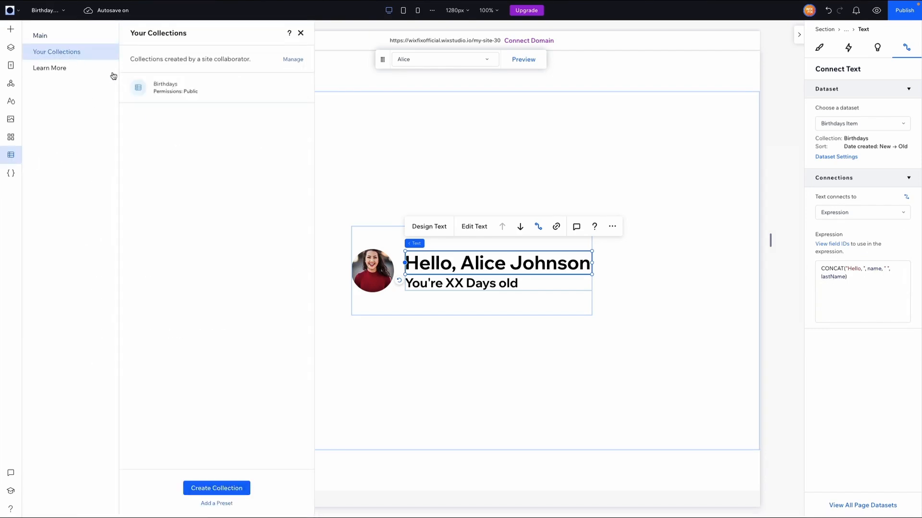
pyautogui.click(10, 172)
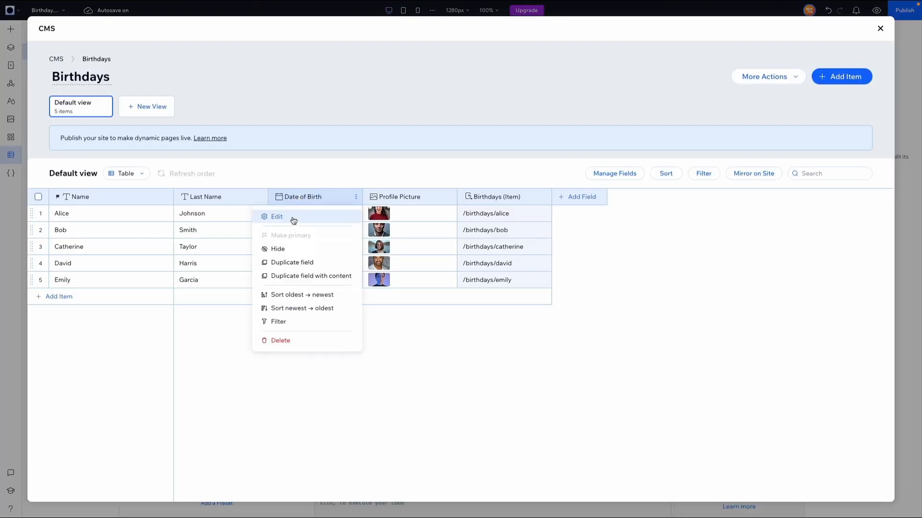
pyautogui.click(276, 217)
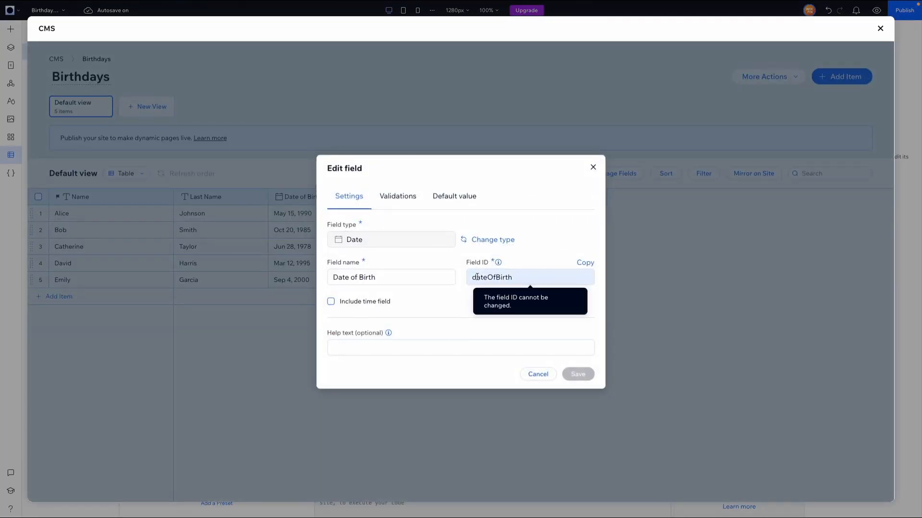
pyautogui.click(537, 374)
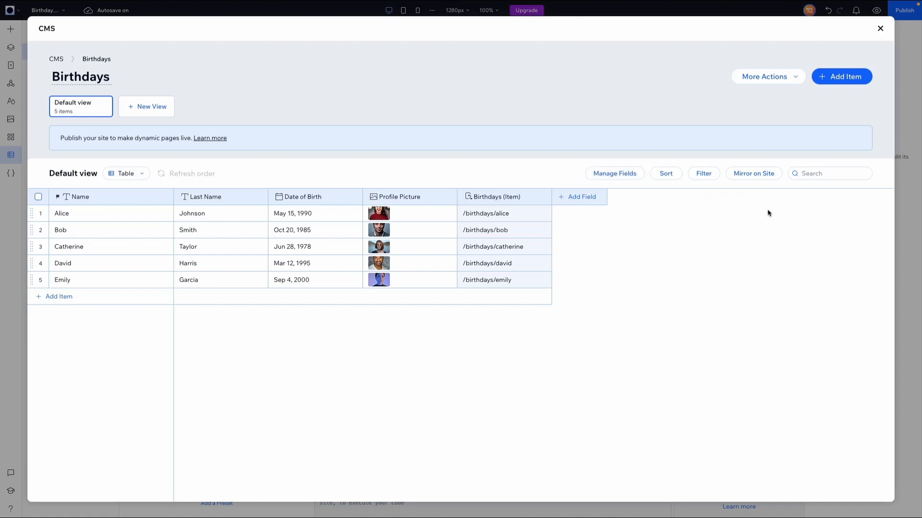
pyautogui.moveTo(134, 201)
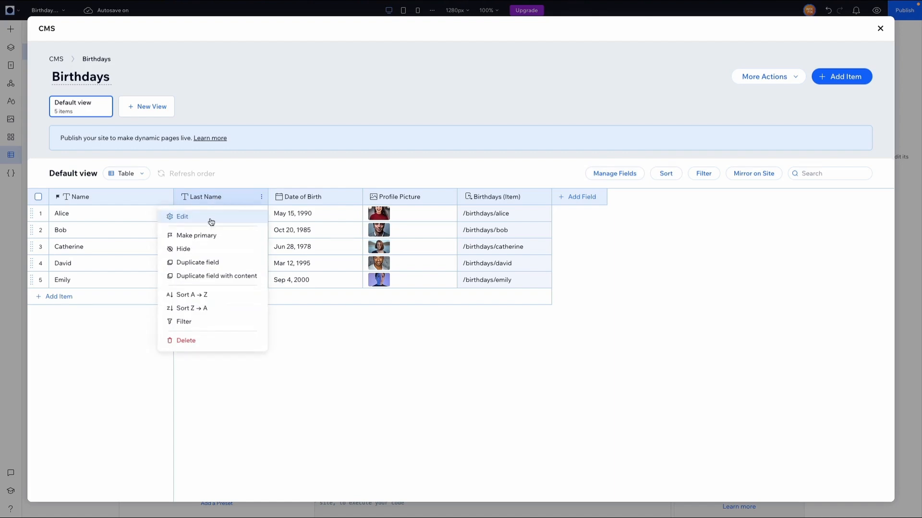
pyautogui.click(183, 217)
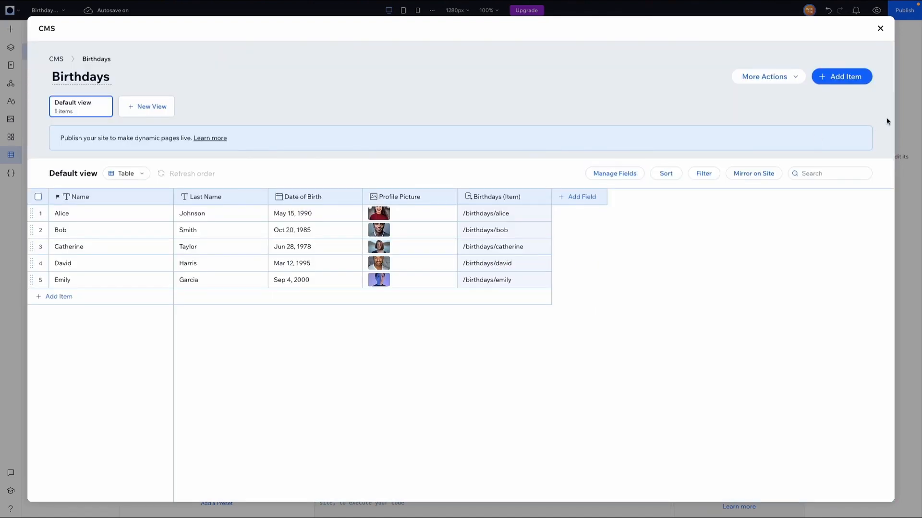
pyautogui.click(879, 28)
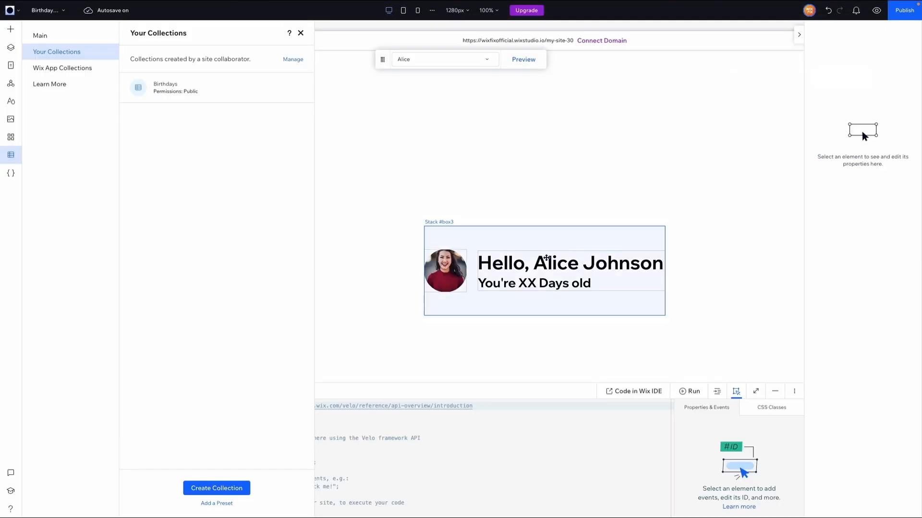
# - Add dateOfBirth after TODAY() in the DAYS call of the days-old expression
pyautogui.click(533, 282)
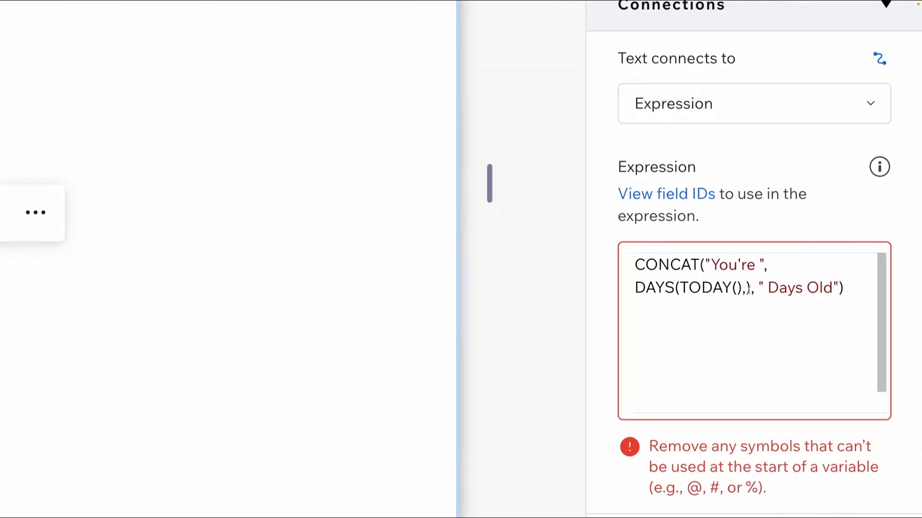
pyautogui.click(739, 288)
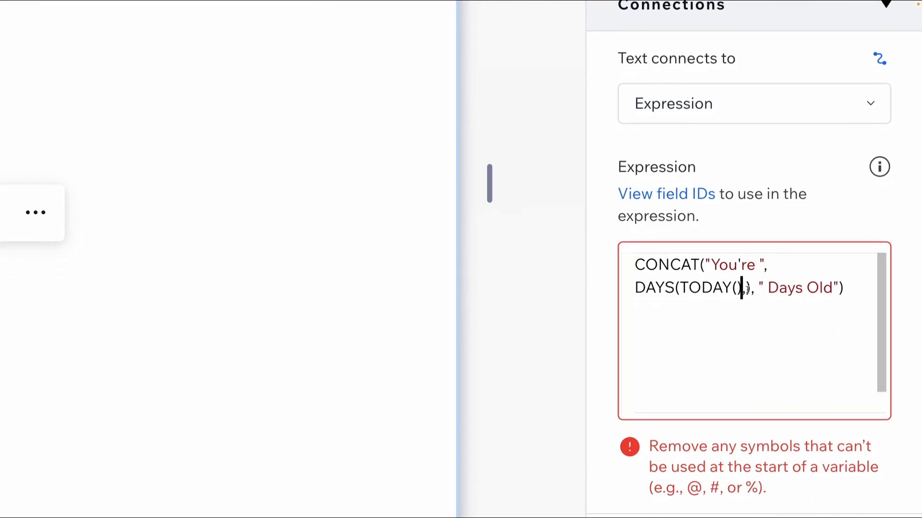
pyautogui.write(',')
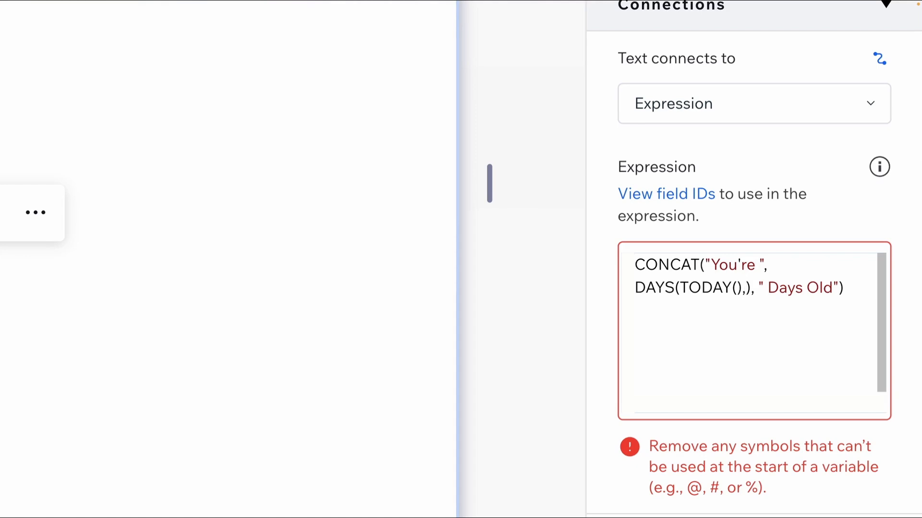
pyautogui.write('dat')
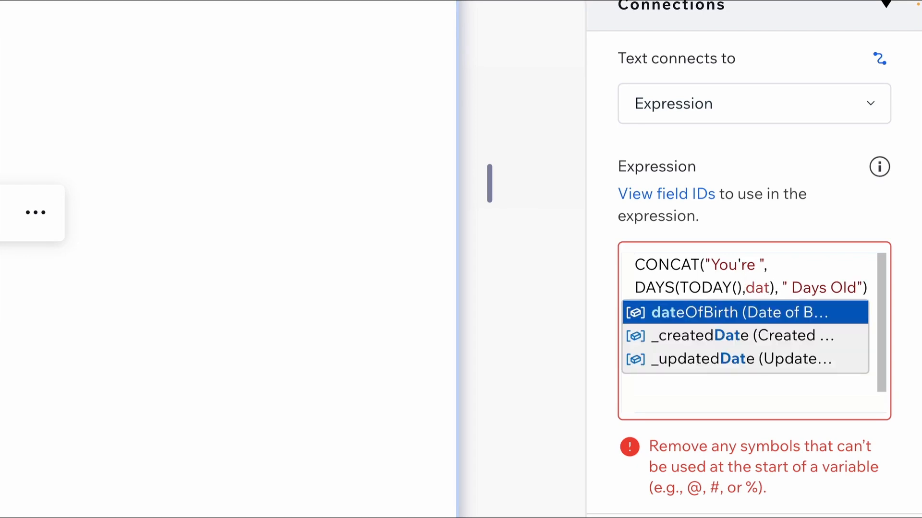
pyautogui.click(729, 313)
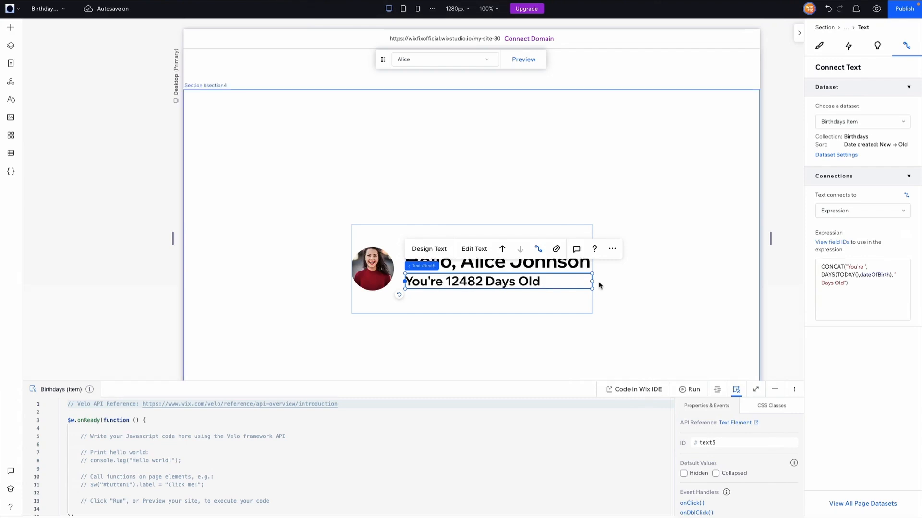
pyautogui.moveTo(491, 285)
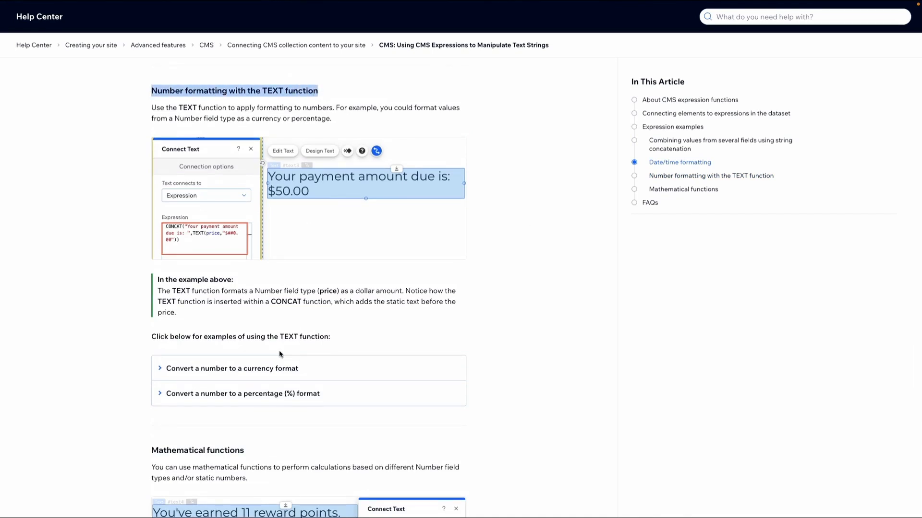
pyautogui.moveTo(300, 376)
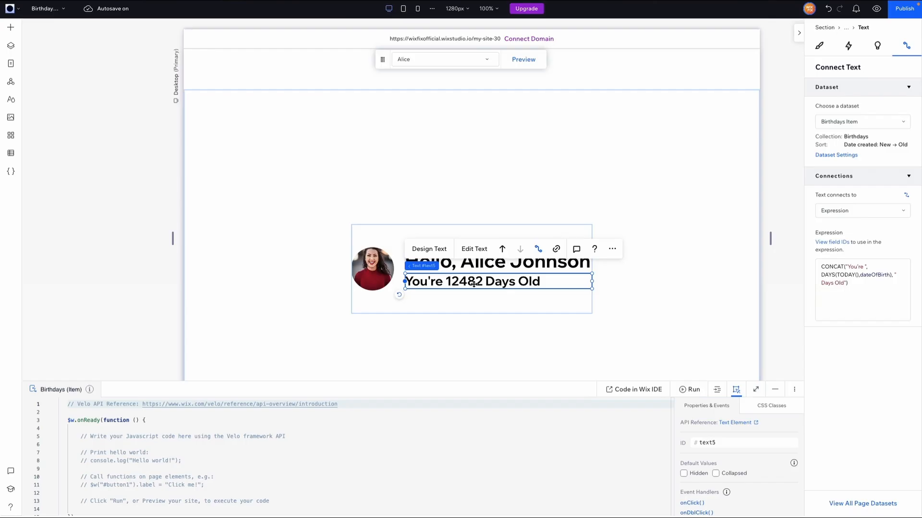
# - Replace the Add a Title heading with 12,482, deleting the trailing .0
pyautogui.click(409, 141)
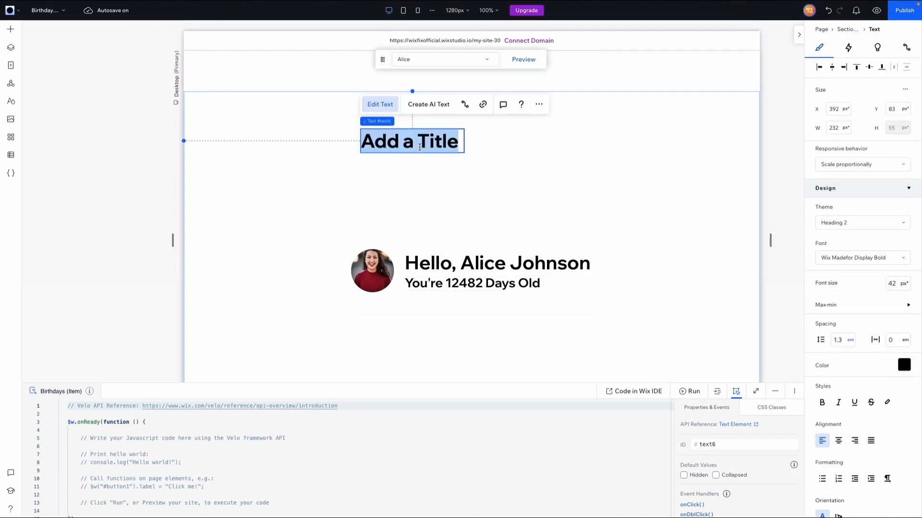
pyautogui.write('12,482.0')
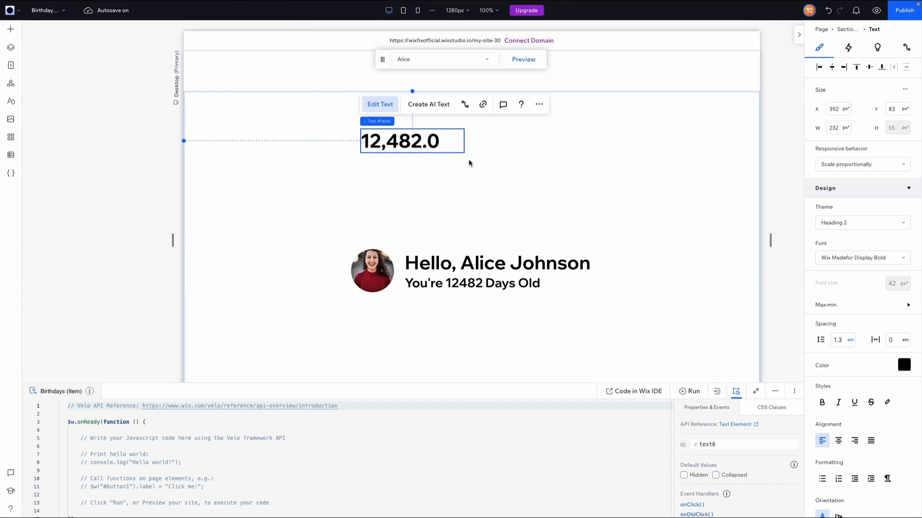
pyautogui.moveTo(445, 145)
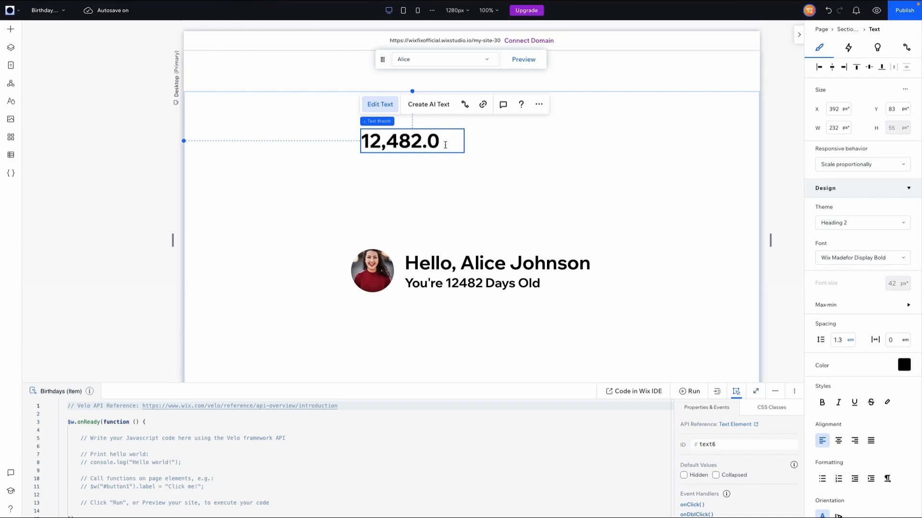
pyautogui.press('Backspace')
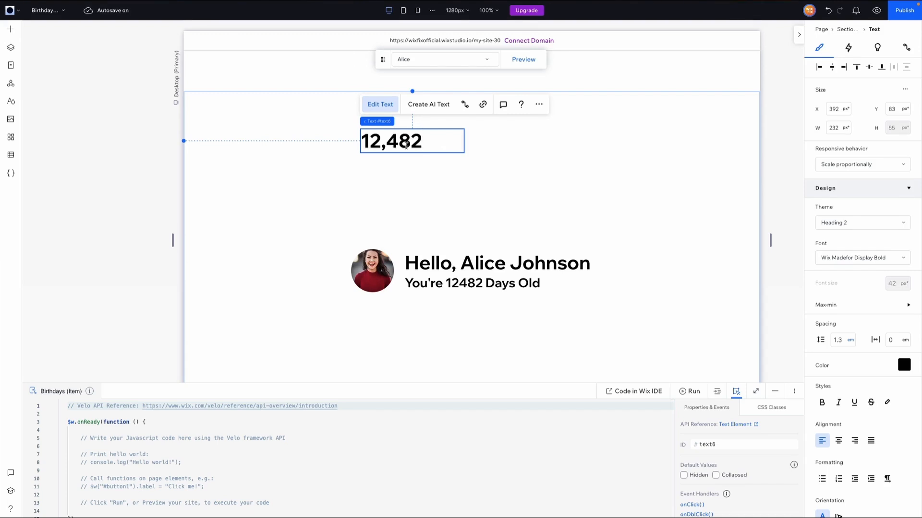
pyautogui.click(423, 141)
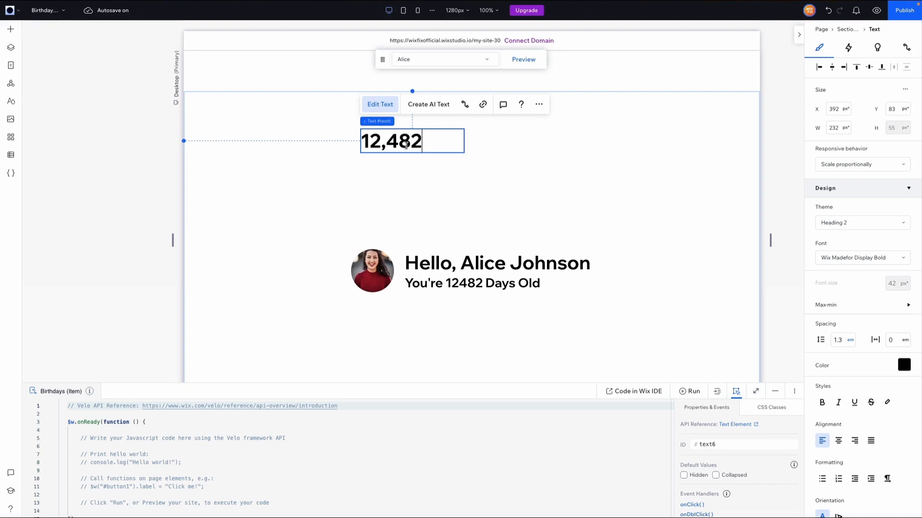